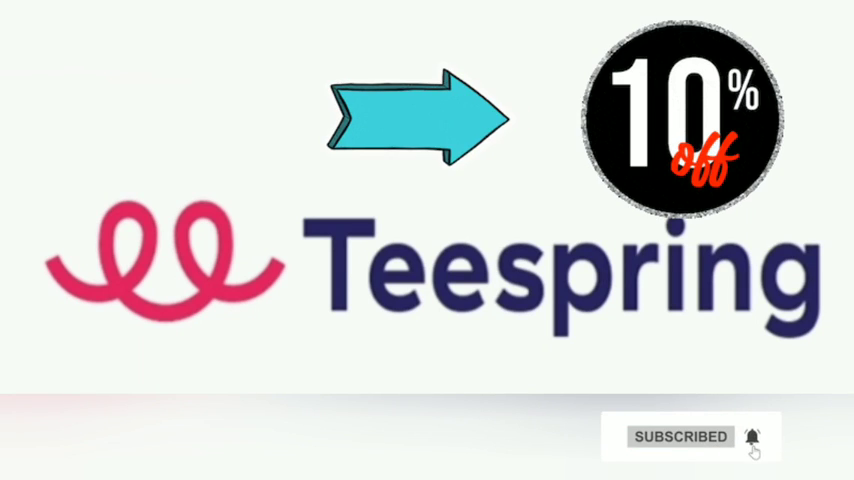
- Show the Promotions page with its empty Create New Promotion form above All Promotions
left_click(688, 438)
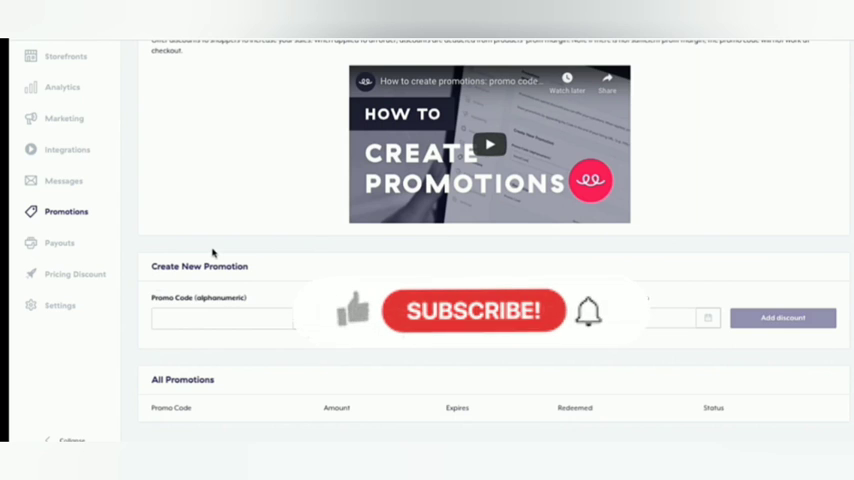
mouse_move(360, 320)
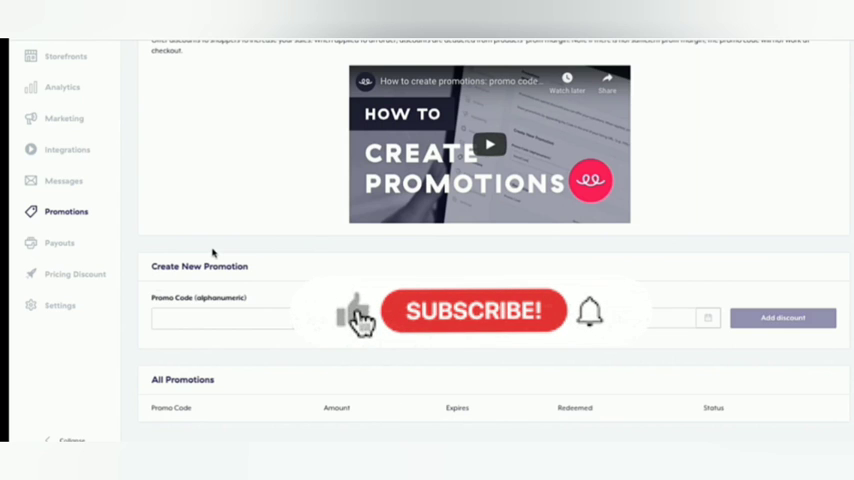